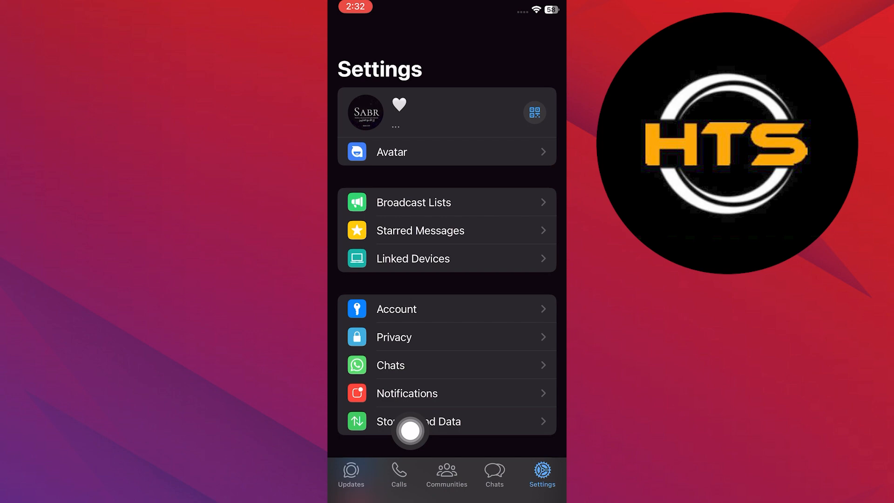
mouse_move(531, 453)
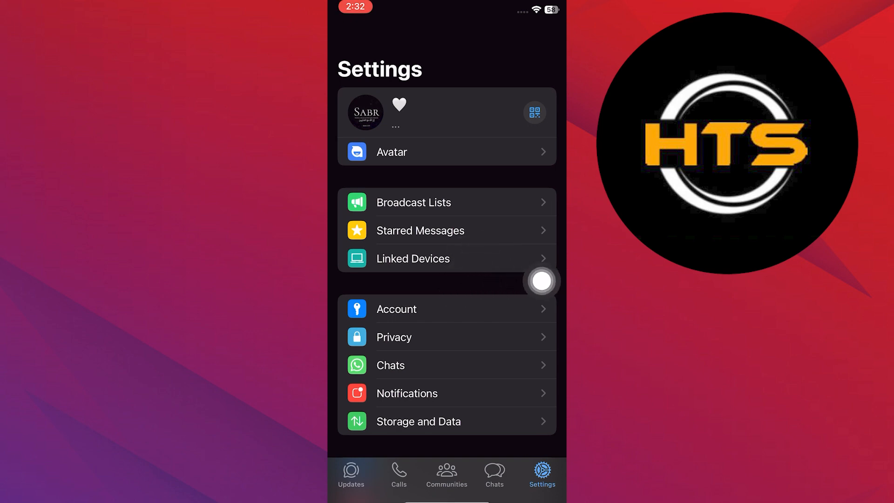
Step: Show the Linked Devices list with its three Google Chrome (Windows) sessions
left_click(413, 259)
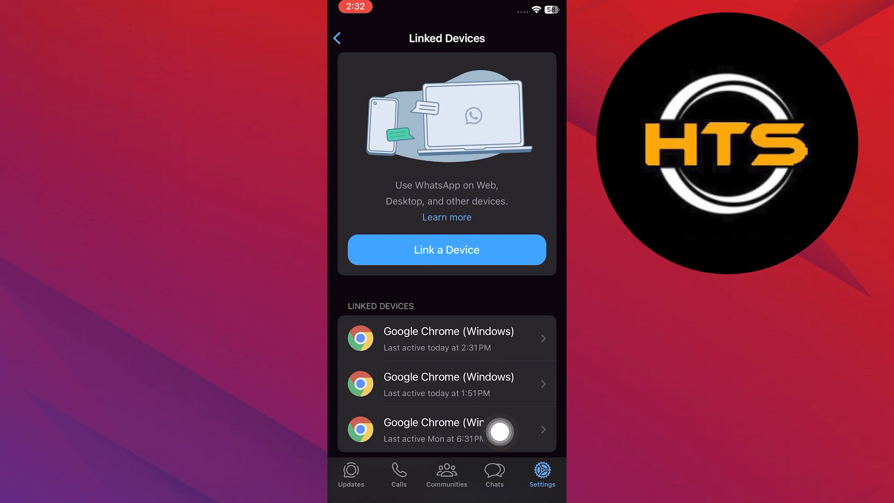
Step: Log out the Chrome (Windows) session last active Monday, leaving two linked devices
left_click(437, 429)
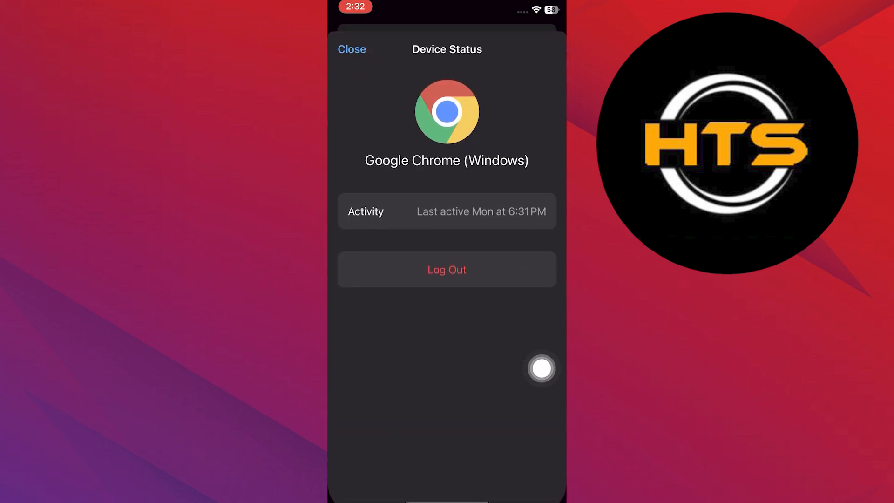
mouse_move(463, 258)
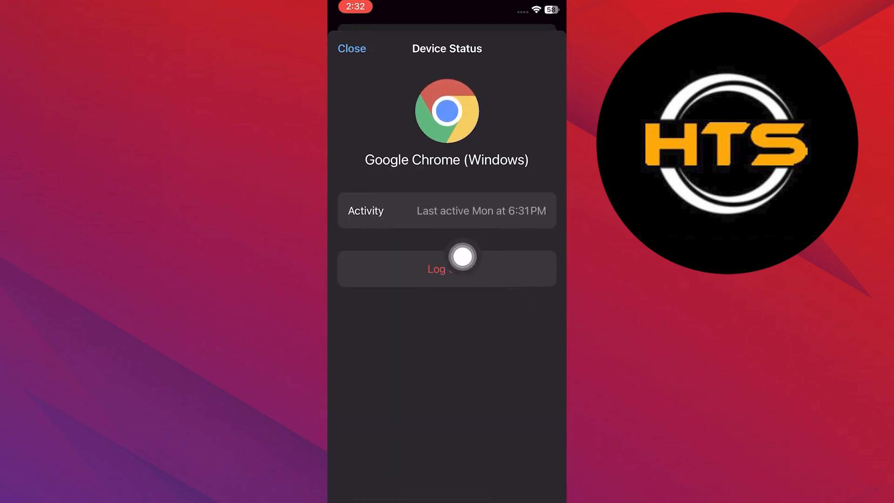
left_click(447, 268)
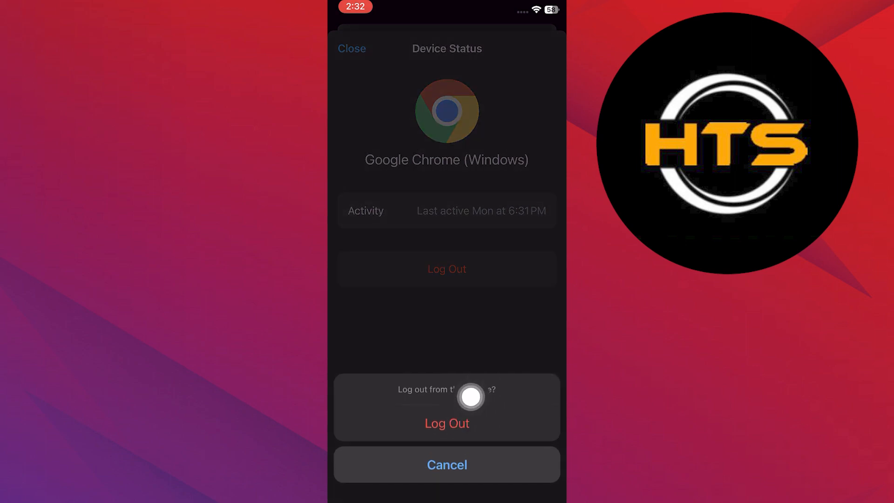
left_click(447, 423)
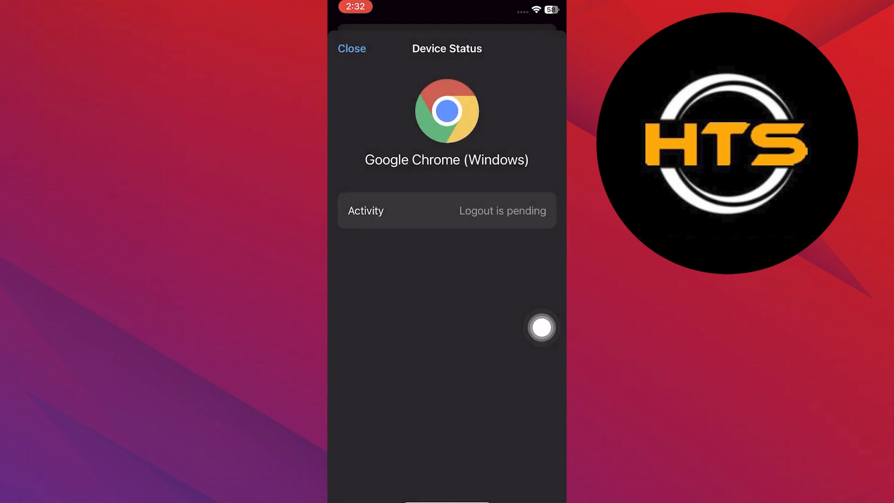
left_click(352, 48)
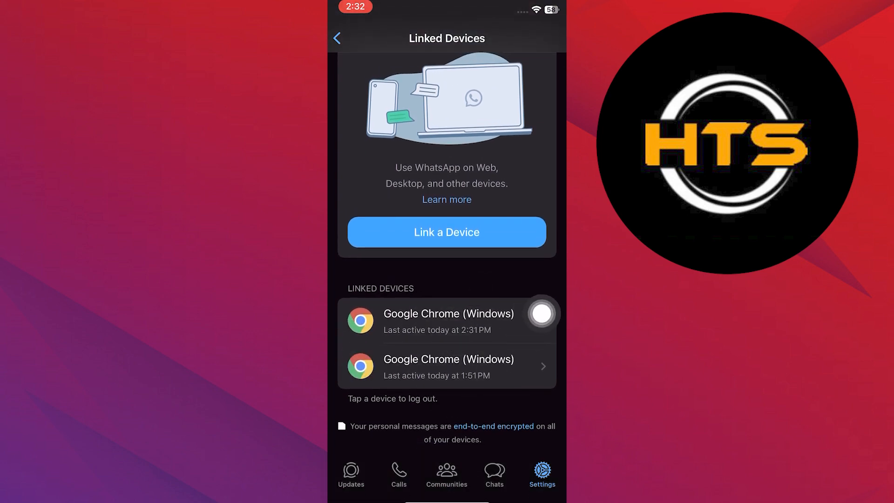
Step: Log out the Chrome (Windows) session last active today at 1:51 PM, leaving one device
left_click(447, 367)
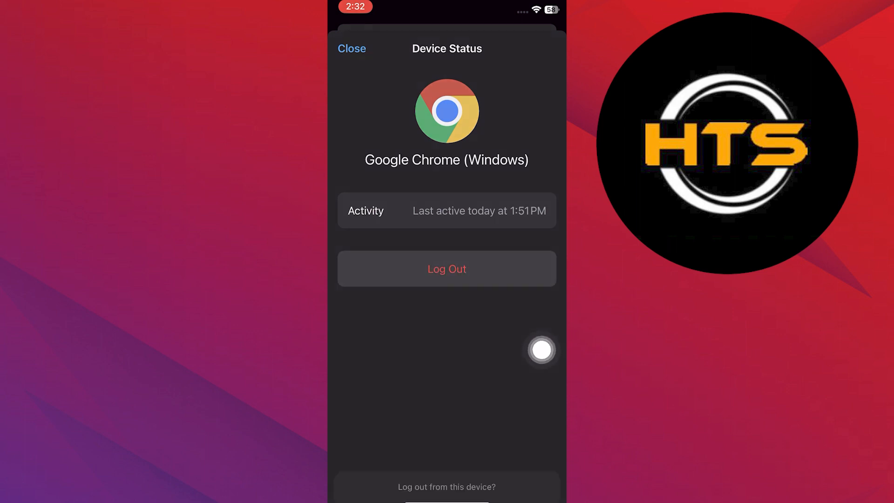
left_click(447, 268)
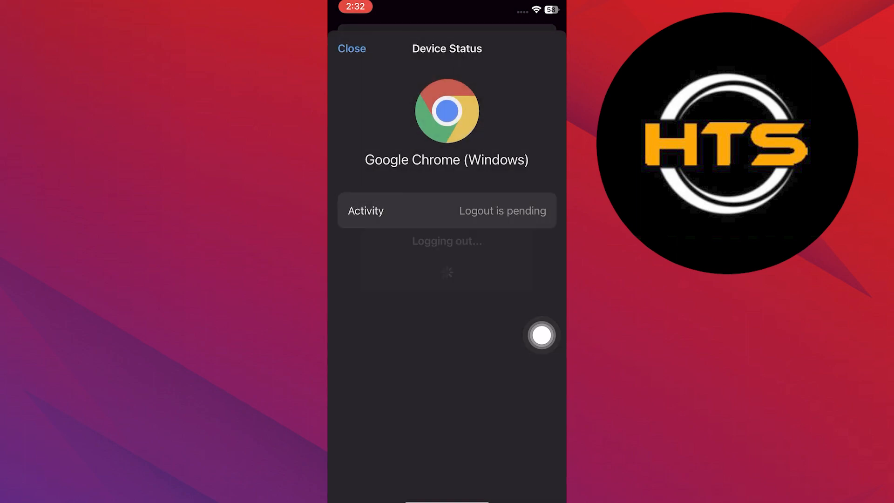
left_click(351, 49)
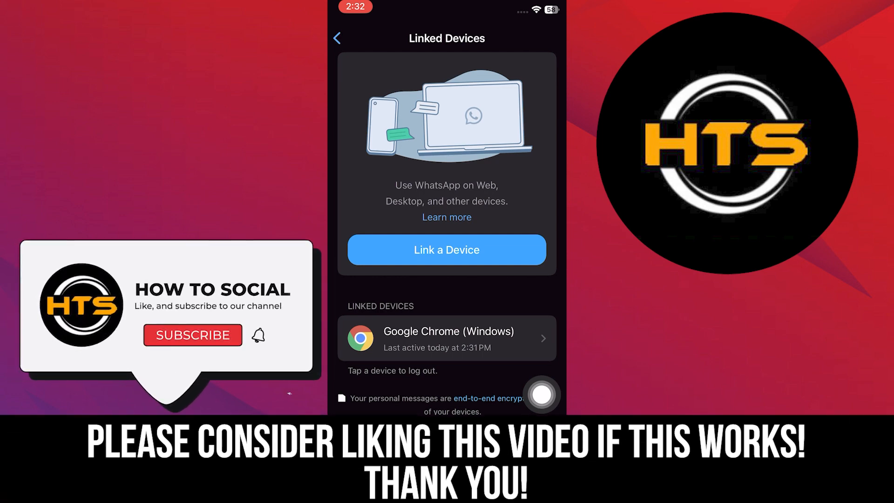
Step: Return to Linked Devices showing only the Chrome session last active at 2:31 PM
left_click(192, 336)
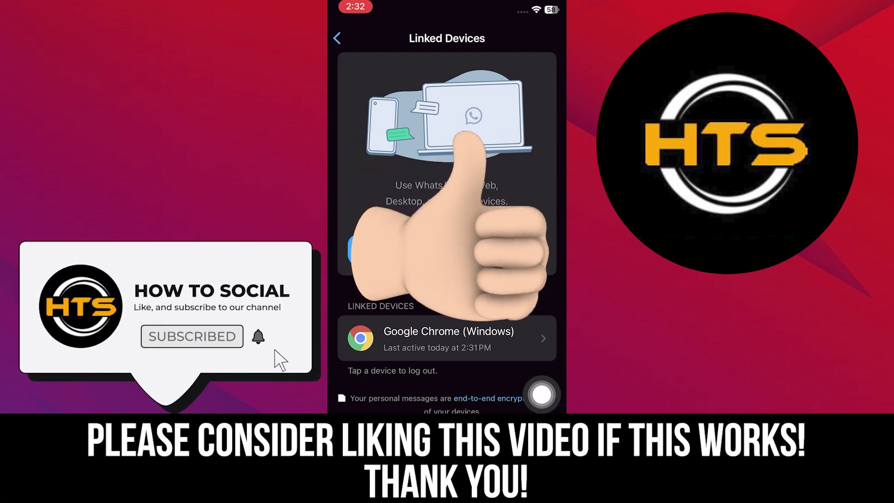